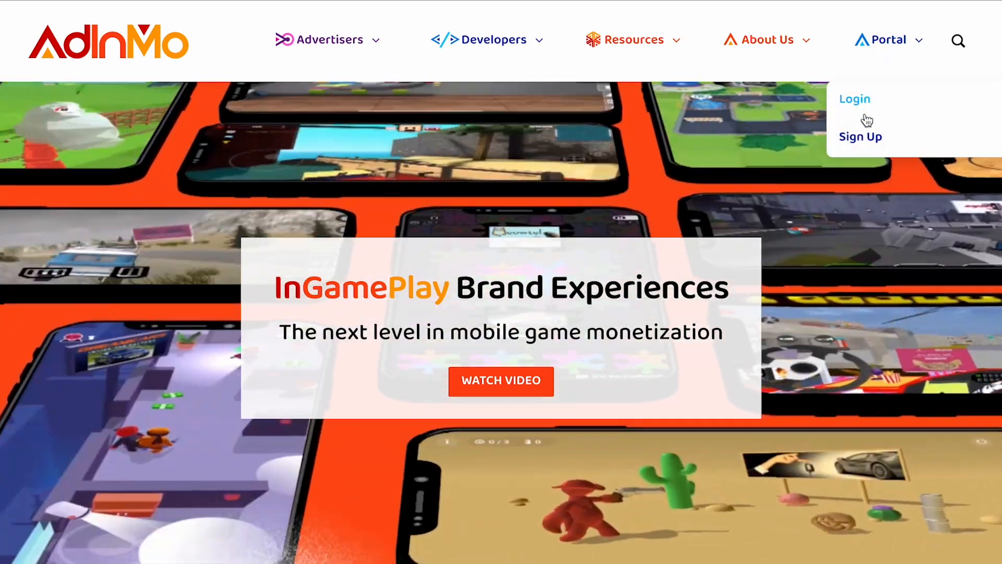
Log in through the AdInMo site's Portal menu.
{"action": "left_click", "coordinate": [861, 136]}
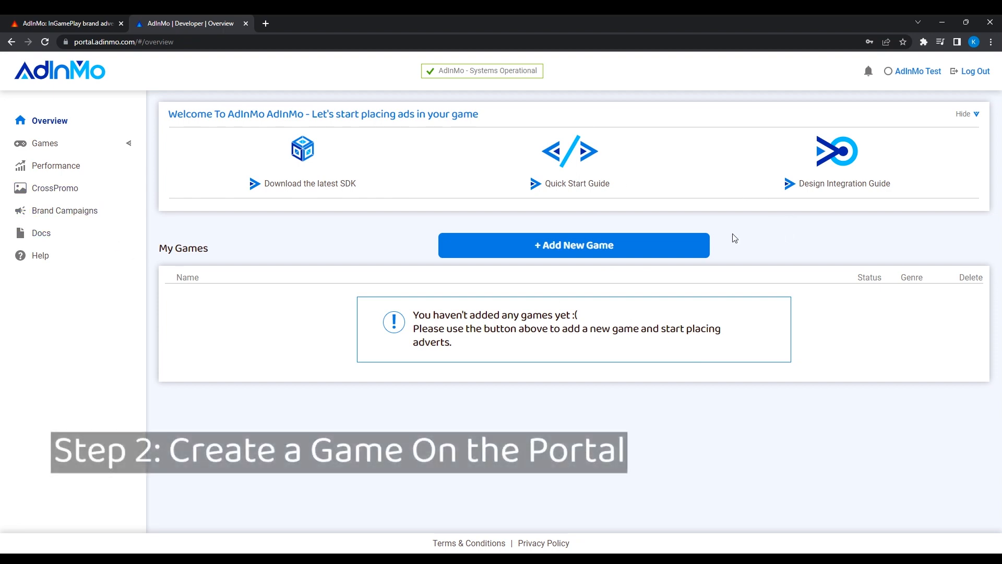
Add game 'Test Game' with an all-ages rating and Arcade genre, and save.
{"action": "left_click", "coordinate": [573, 245]}
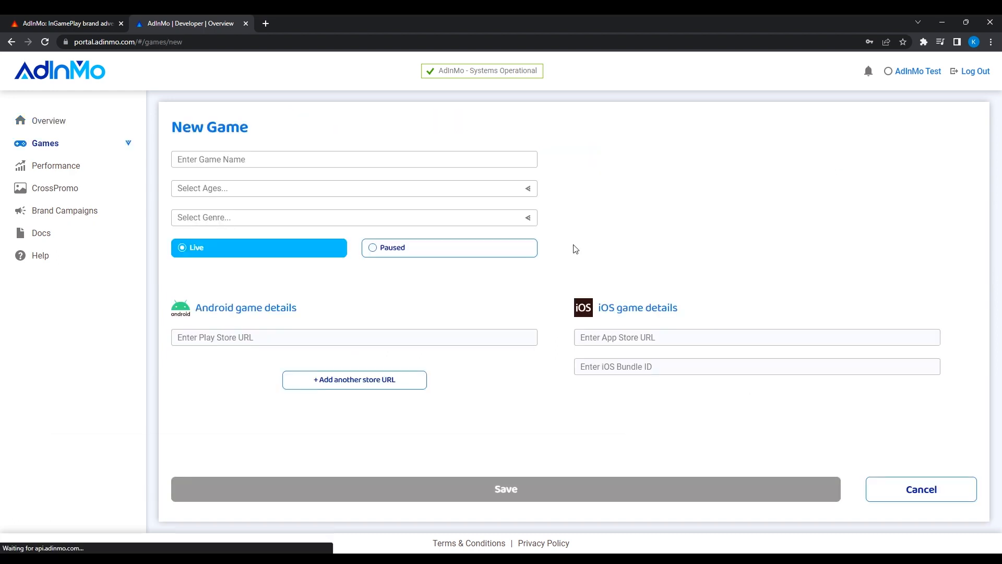
{"action": "left_click", "coordinate": [353, 159]}
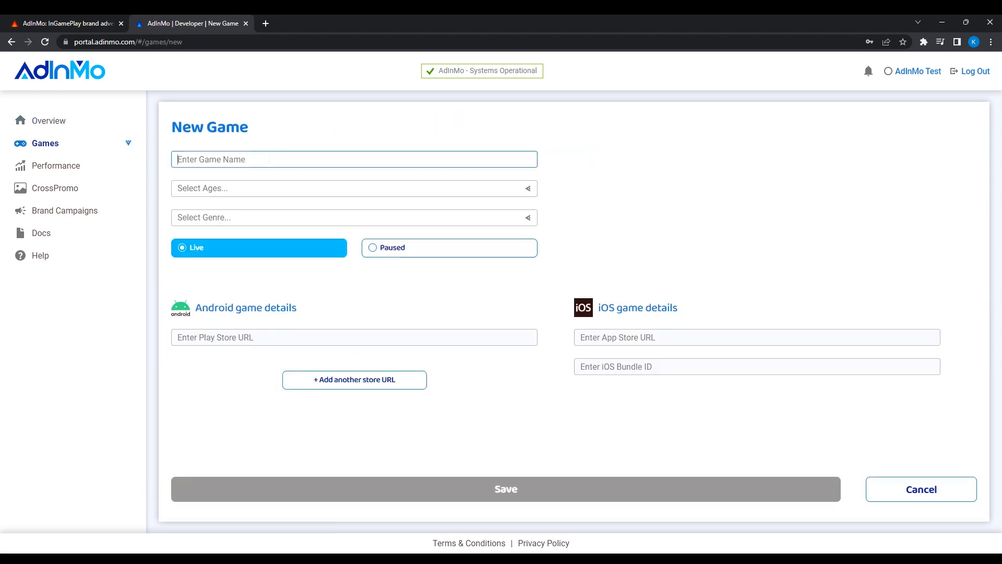
{"action": "type", "text": "Test Game"}
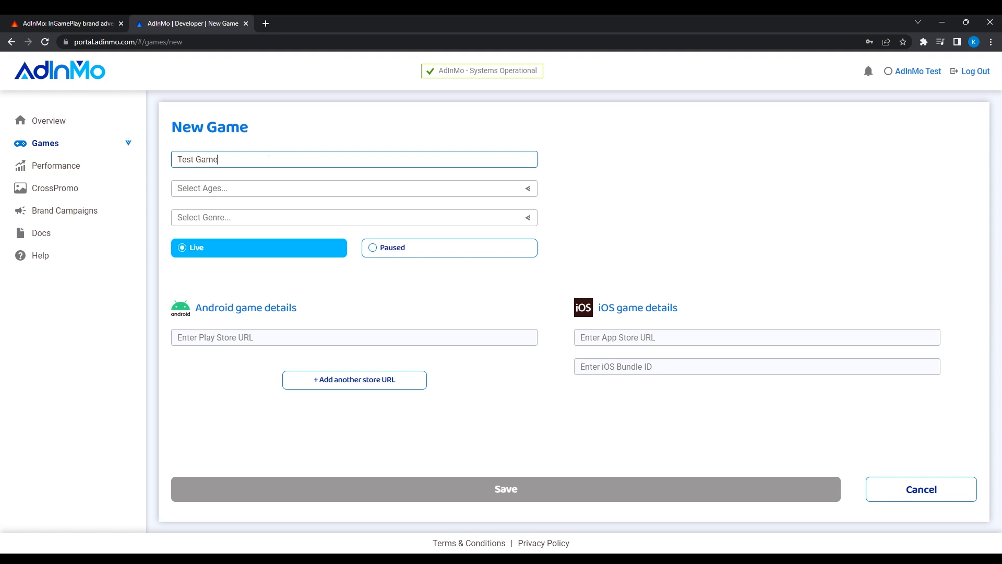
{"action": "left_click", "coordinate": [354, 188]}
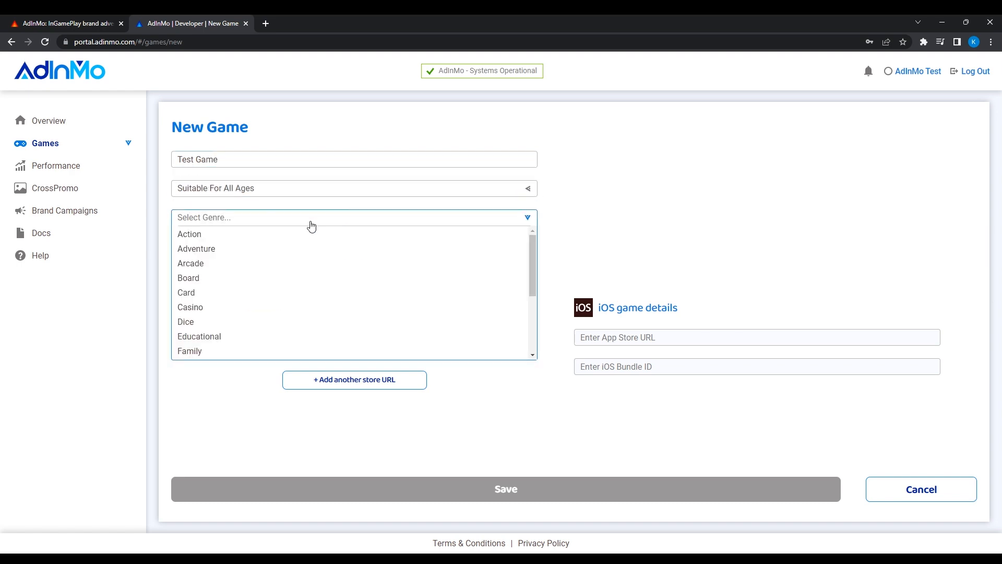
{"action": "left_click", "coordinate": [191, 263]}
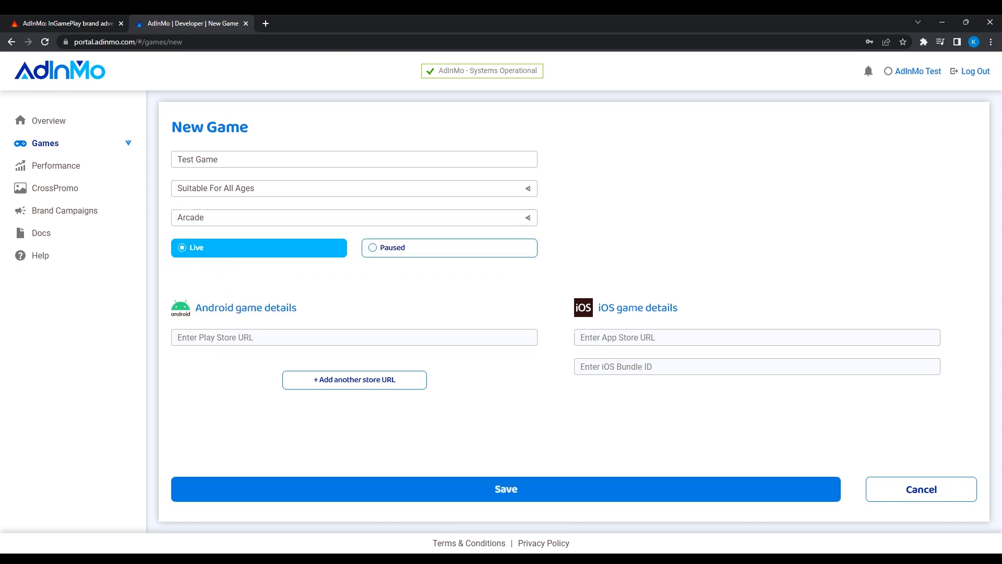
{"action": "mouse_move", "coordinate": [506, 489]}
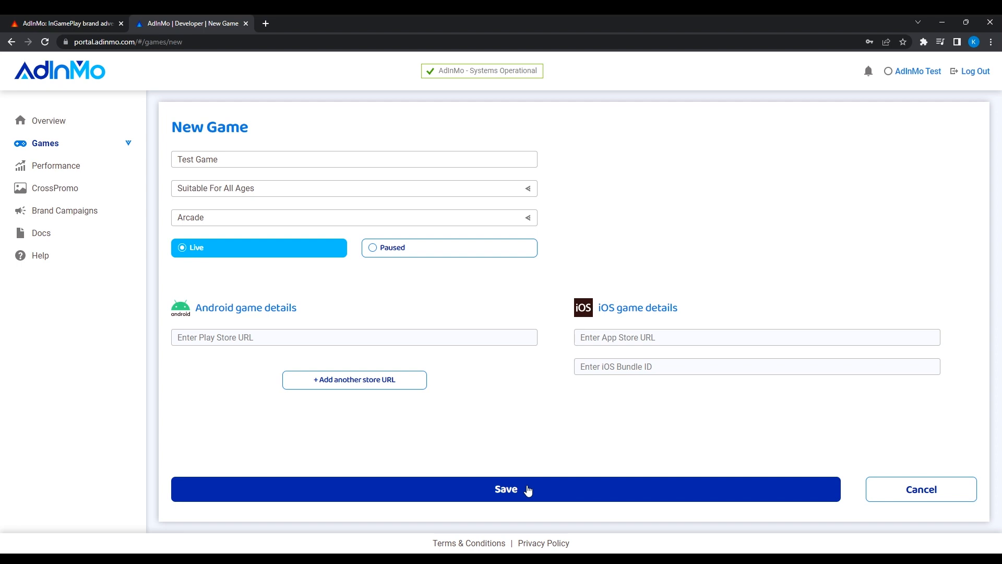
{"action": "left_click", "coordinate": [504, 489]}
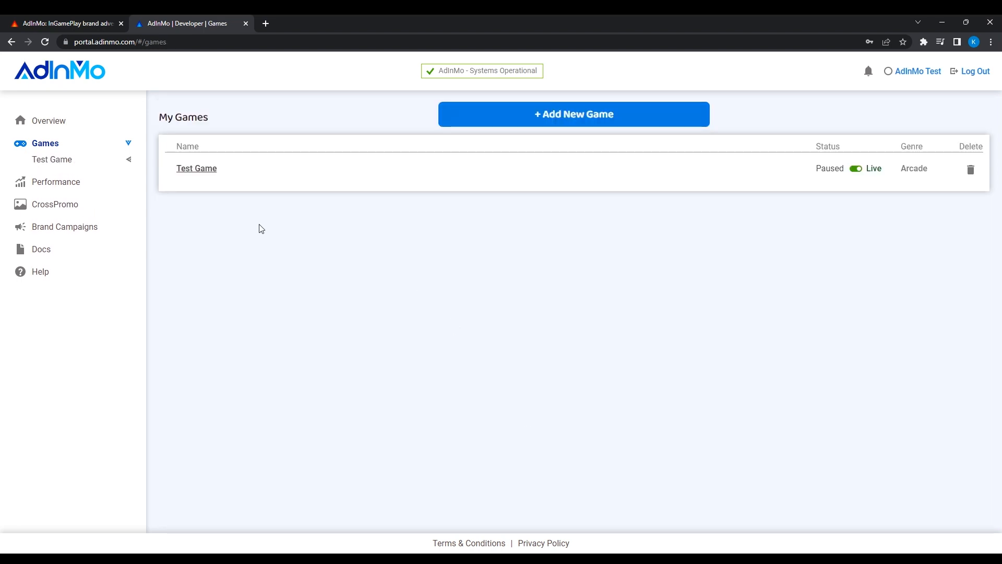
Open Test Game from the My Games table.
{"action": "left_click", "coordinate": [196, 169]}
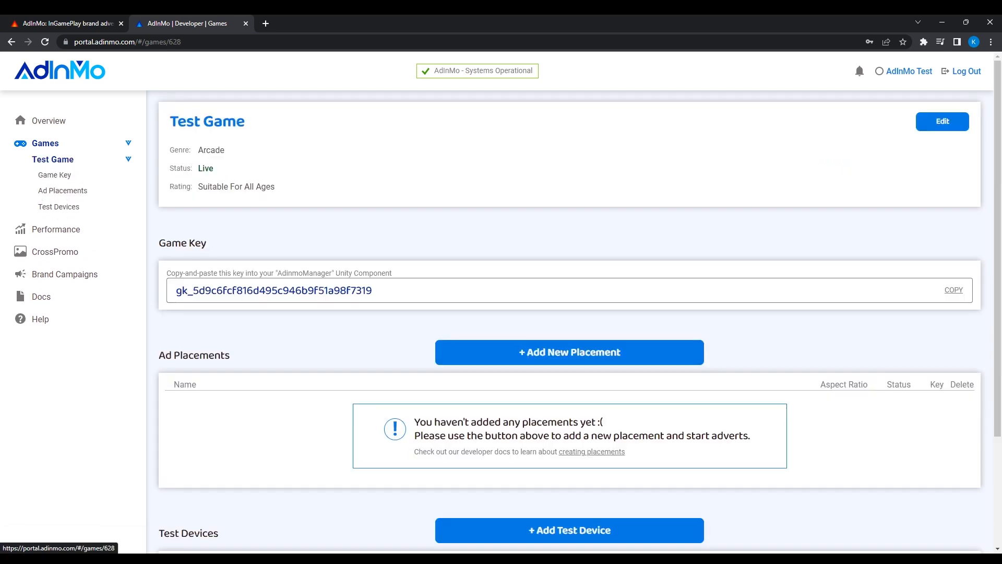
{"action": "mouse_move", "coordinate": [511, 299]}
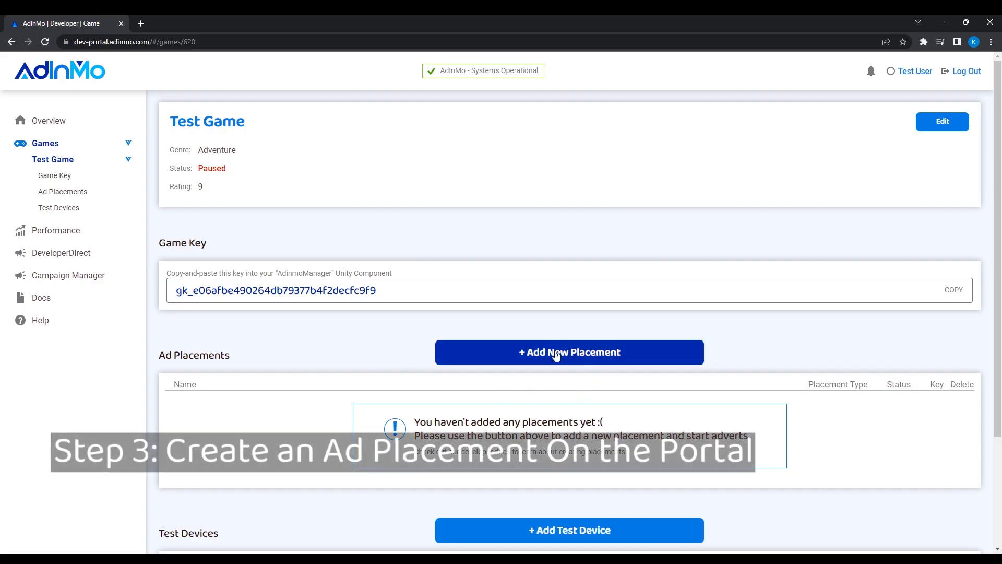
Add a live Square placement named 'Test 1' and save it.
{"action": "left_click", "coordinate": [569, 351]}
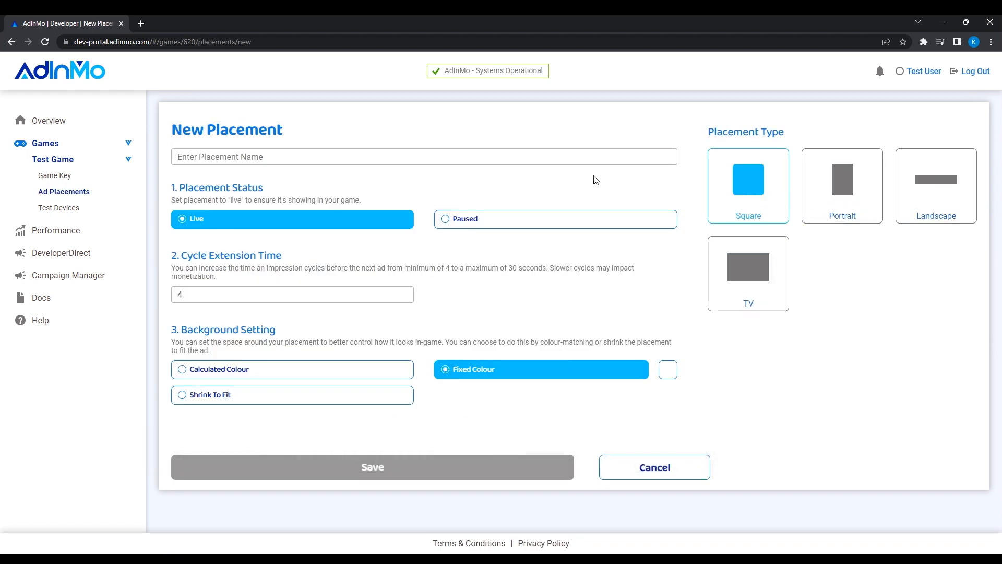
{"action": "type", "text": "Test 1"}
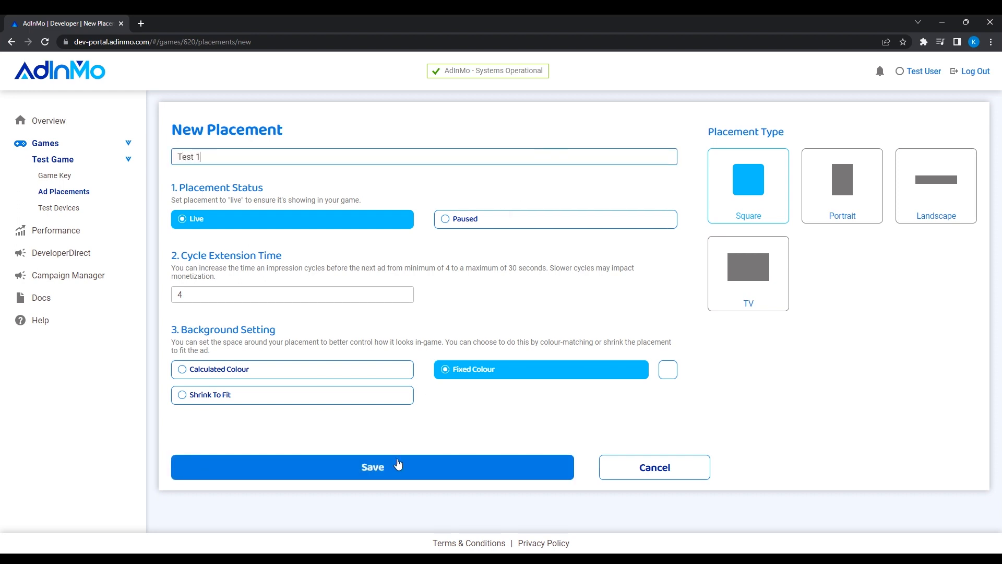
{"action": "left_click", "coordinate": [372, 467]}
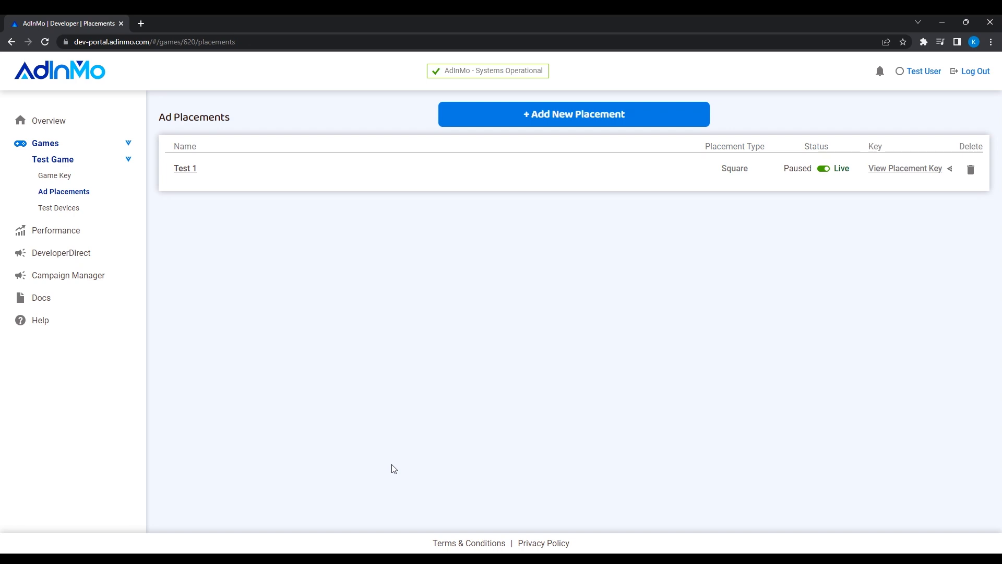
{"action": "mouse_move", "coordinate": [53, 159]}
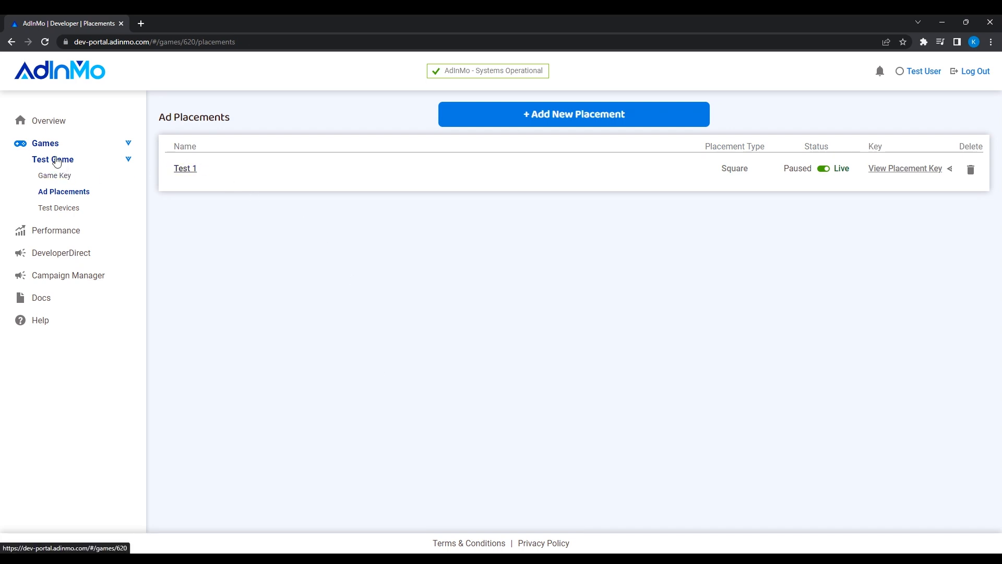
Back on Test Game's page, show Test 1's placement key and open Test 1.
{"action": "left_click", "coordinate": [53, 159]}
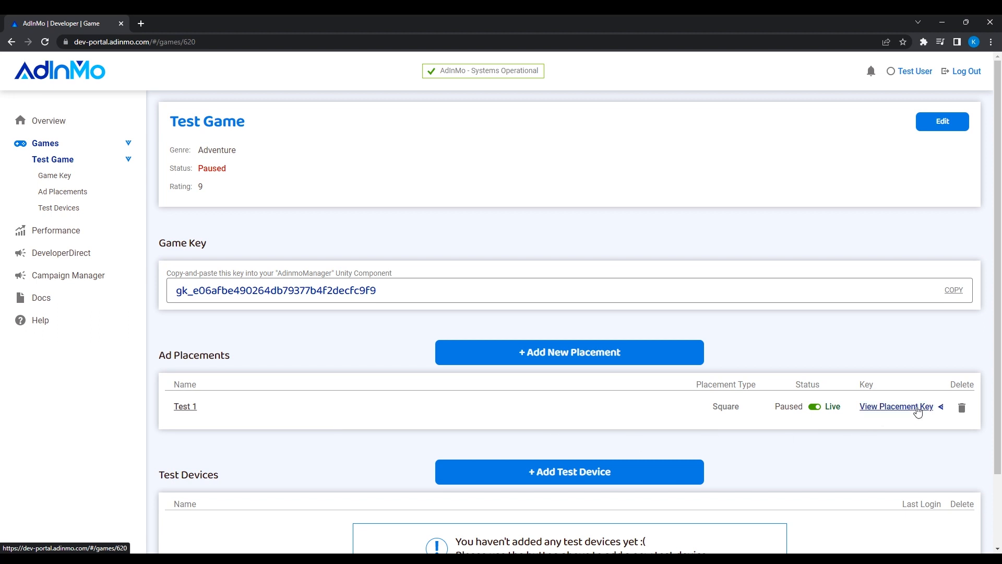
{"action": "left_click", "coordinate": [896, 406]}
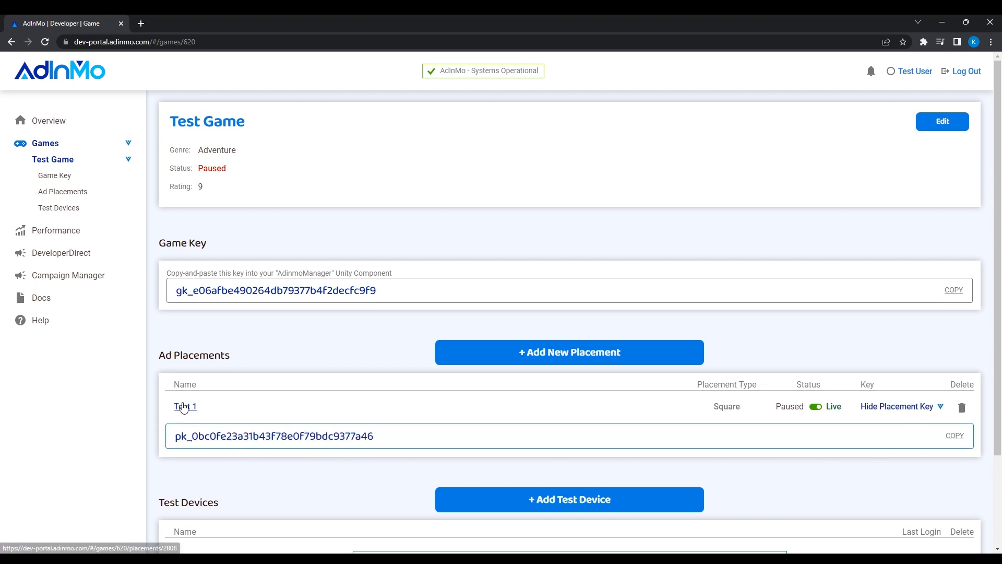
{"action": "left_click", "coordinate": [184, 407]}
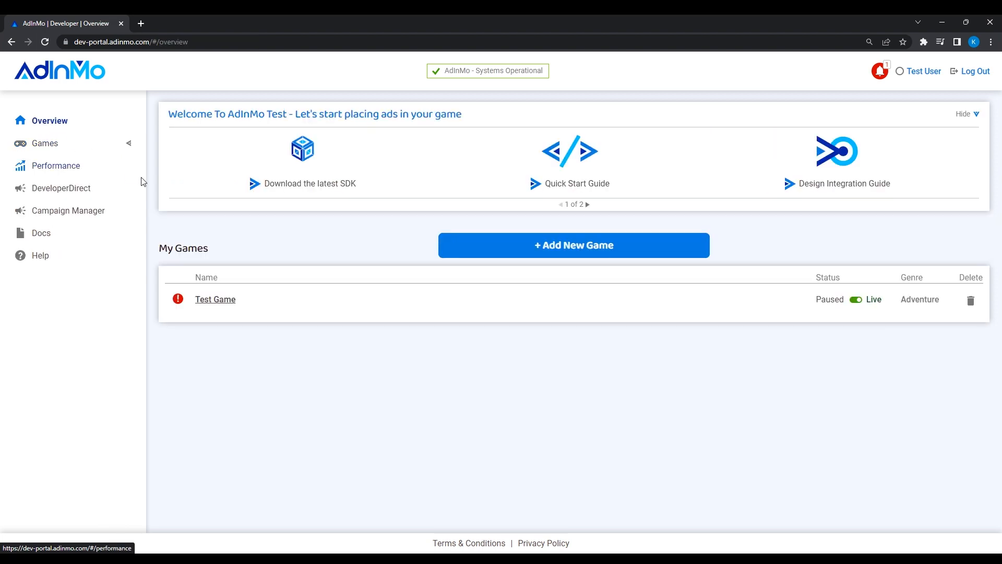
{"action": "mouse_move", "coordinate": [309, 183]}
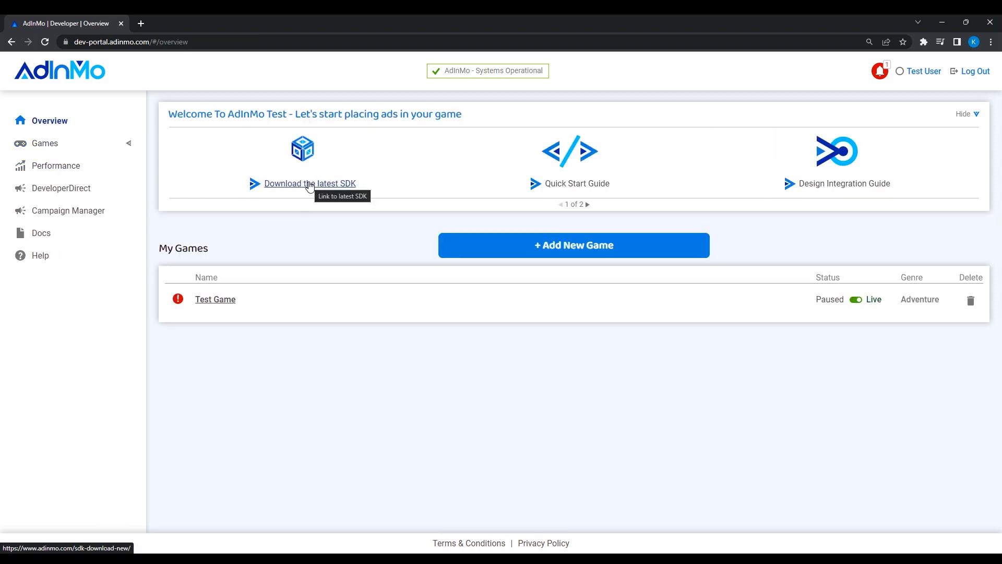
Download the latest Unity AdInMo SDK from the portal overview.
{"action": "left_click", "coordinate": [310, 183]}
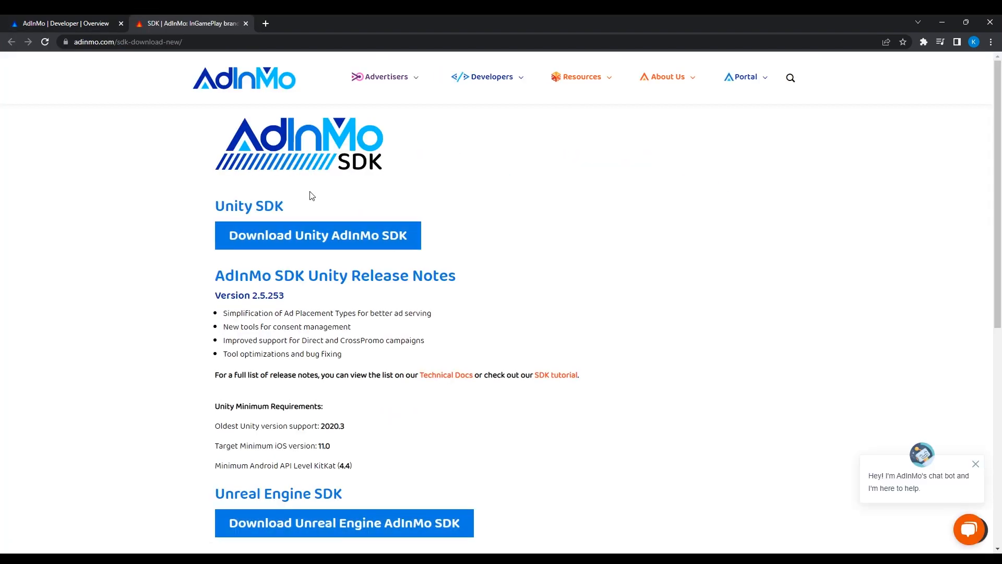
{"action": "left_click", "coordinate": [318, 235]}
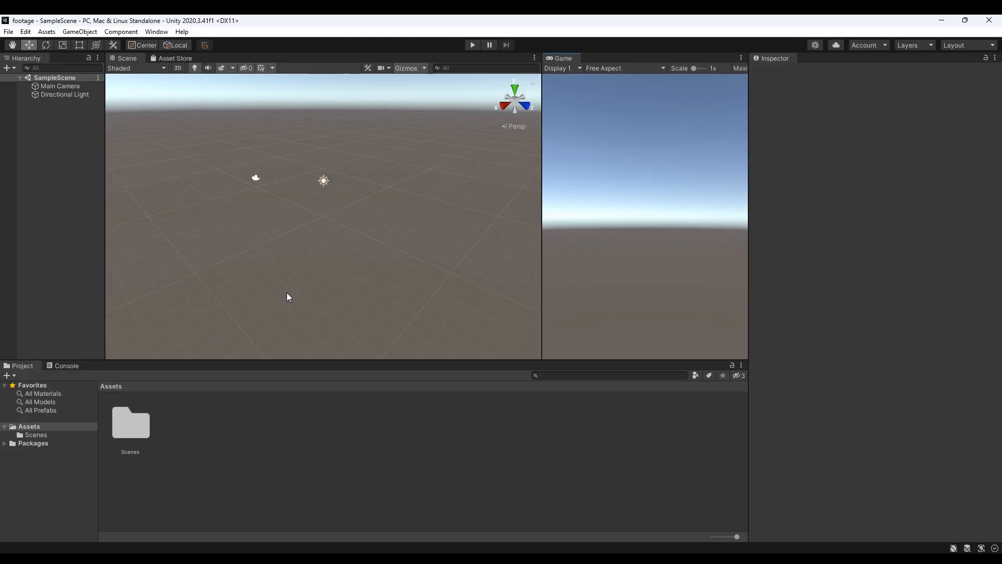
Import the custom package adinmo_v2.5.253.unitypackage from disk.
{"action": "left_click", "coordinate": [46, 31]}
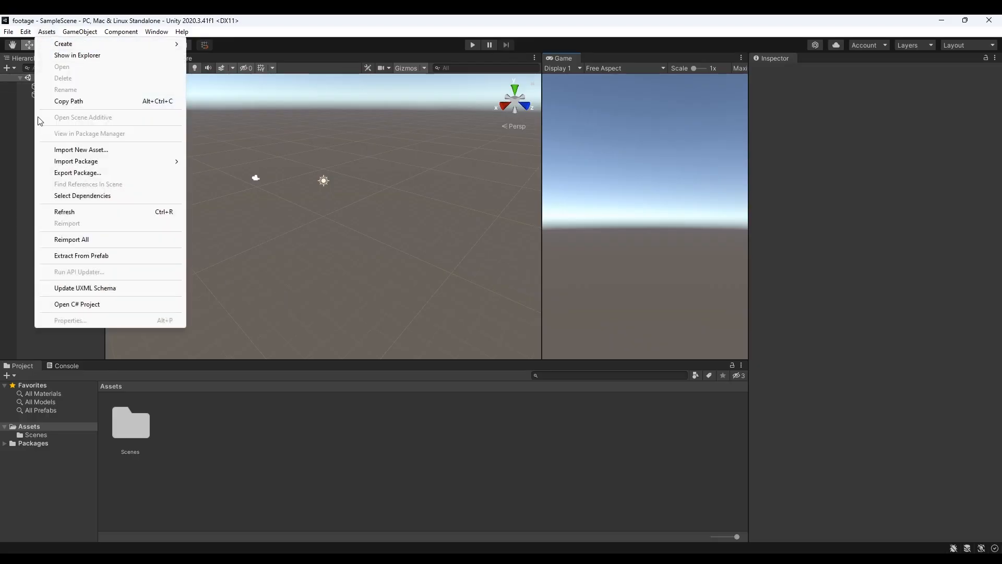
{"action": "mouse_move", "coordinate": [75, 161]}
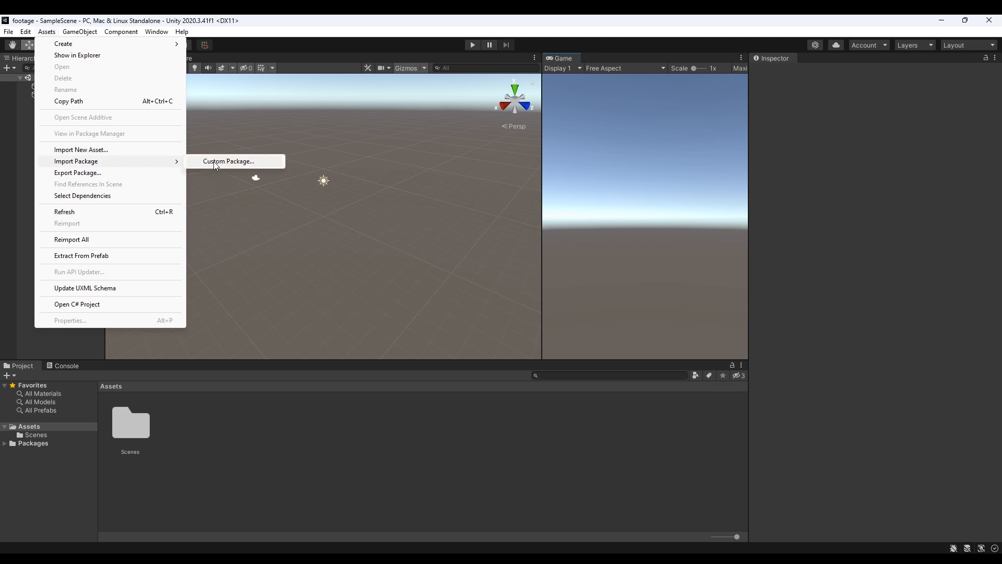
{"action": "left_click", "coordinate": [227, 160]}
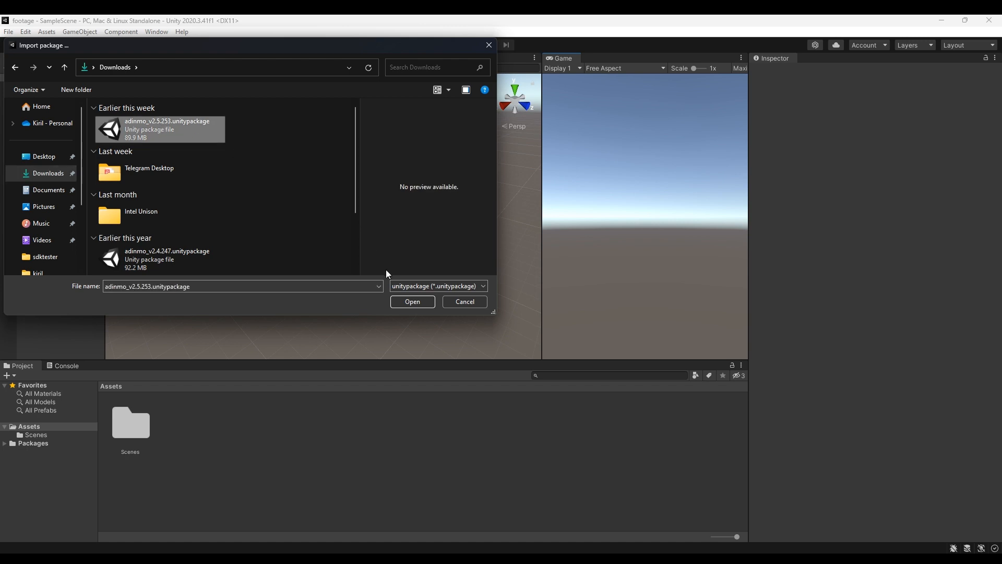
{"action": "left_click", "coordinate": [412, 304]}
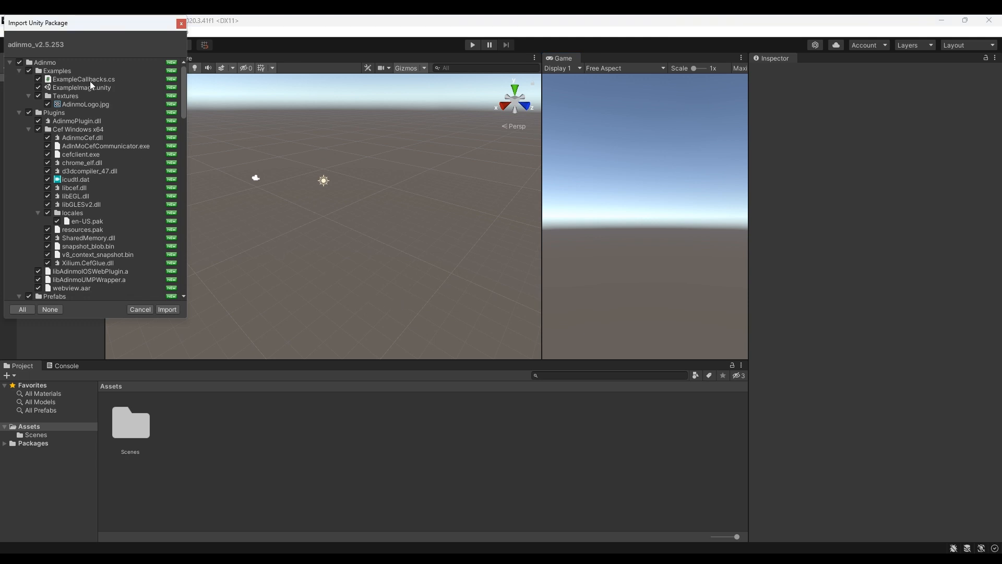
Review the package contents, import them, and open the Adinmo folder.
{"action": "scroll", "scroll_direction": "down", "scroll_amount": 3}
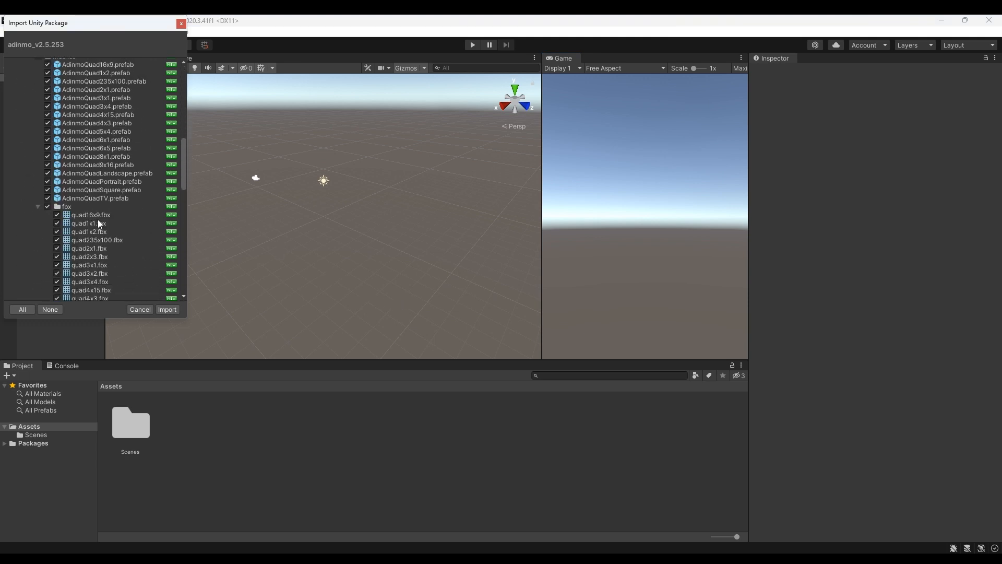
{"action": "scroll", "scroll_direction": "down", "scroll_amount": 3}
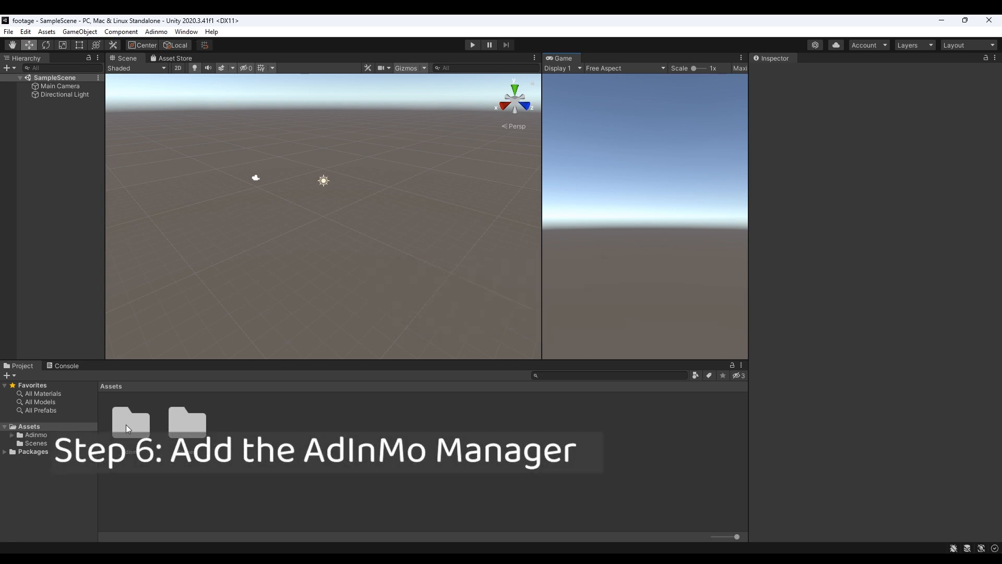
{"action": "double_click", "coordinate": [130, 422]}
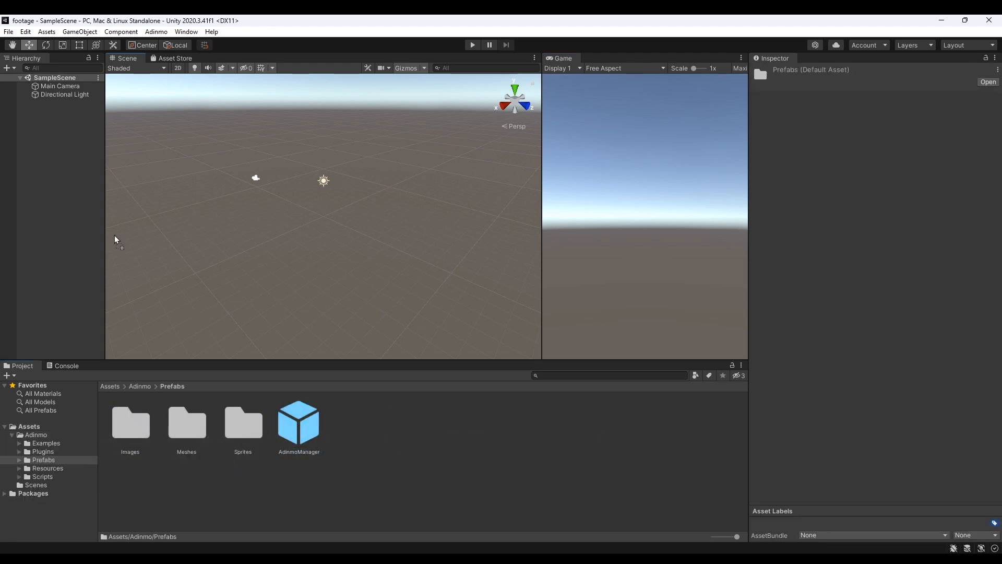
Drag the AdinmoManager prefab into the Hierarchy, then switch to the portal's games list.
{"action": "left_click_drag", "start_coordinate": [299, 422], "coordinate": [58, 102]}
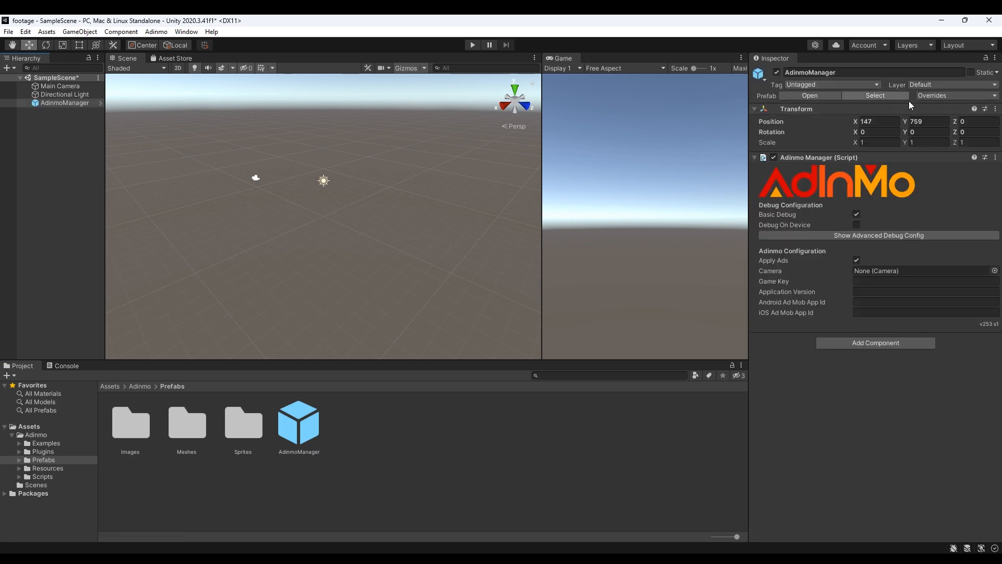
{"action": "left_click", "coordinate": [923, 281]}
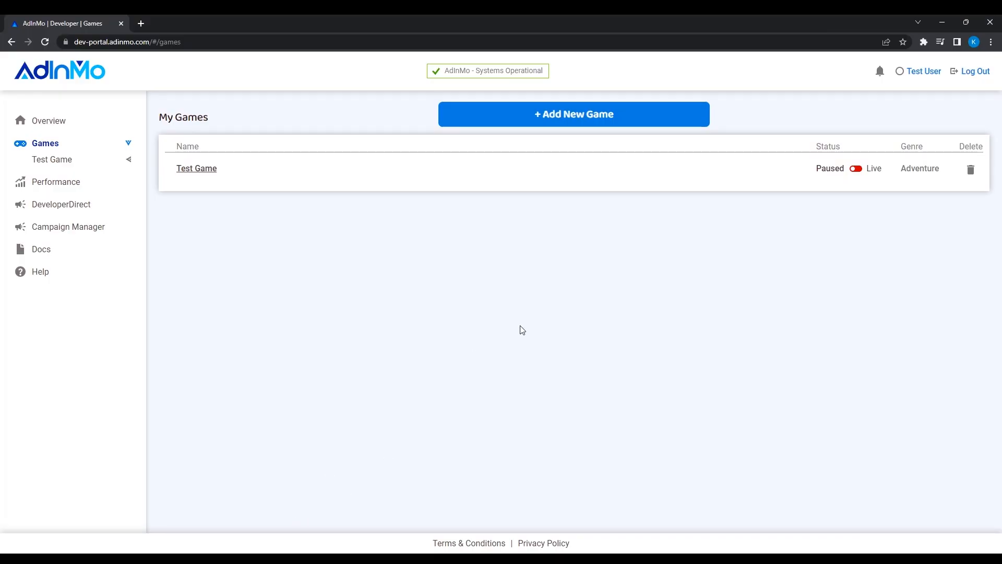
{"action": "mouse_move", "coordinate": [825, 232]}
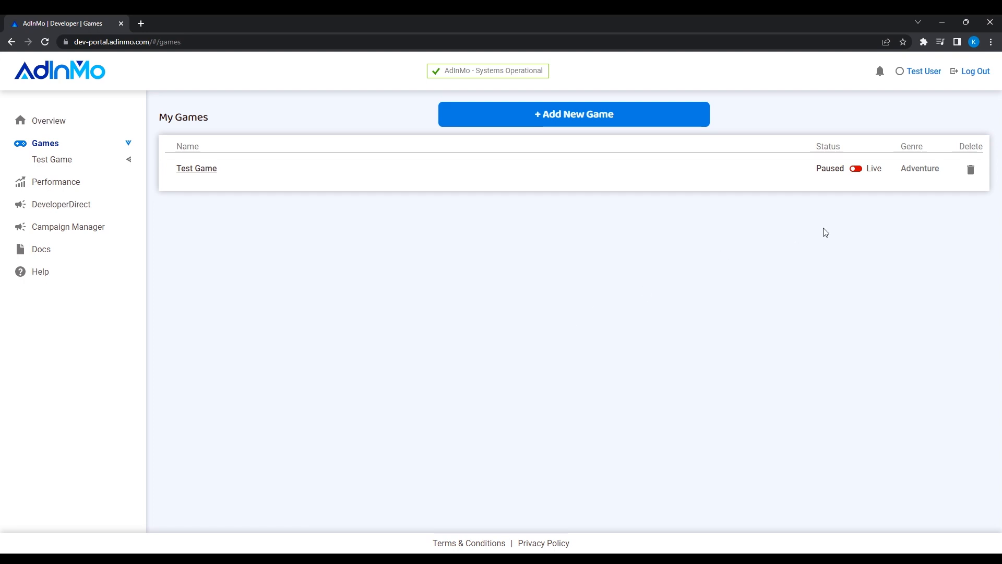
Open Test Game's page to view its game key.
{"action": "left_click", "coordinate": [196, 169]}
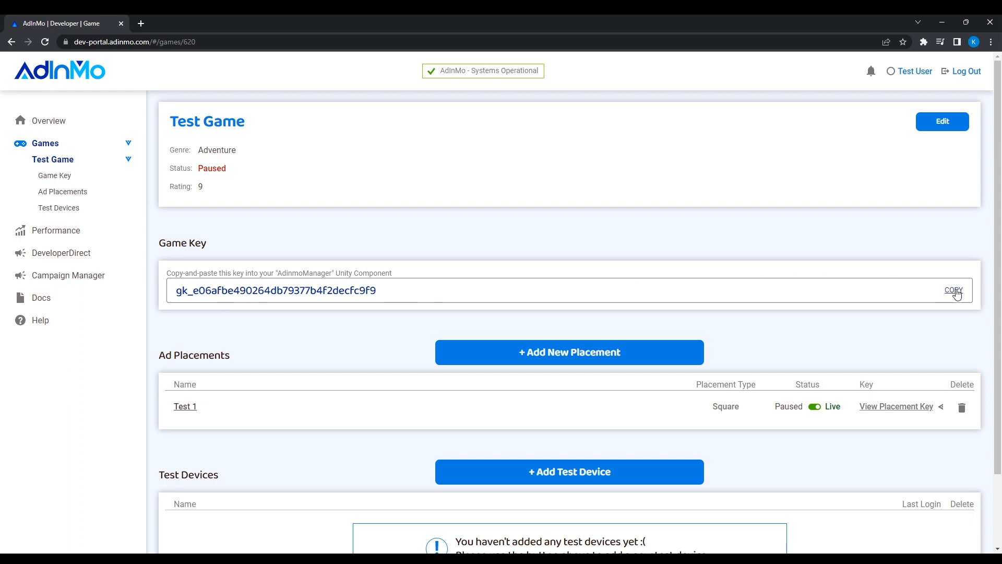
{"action": "mouse_move", "coordinate": [612, 310]}
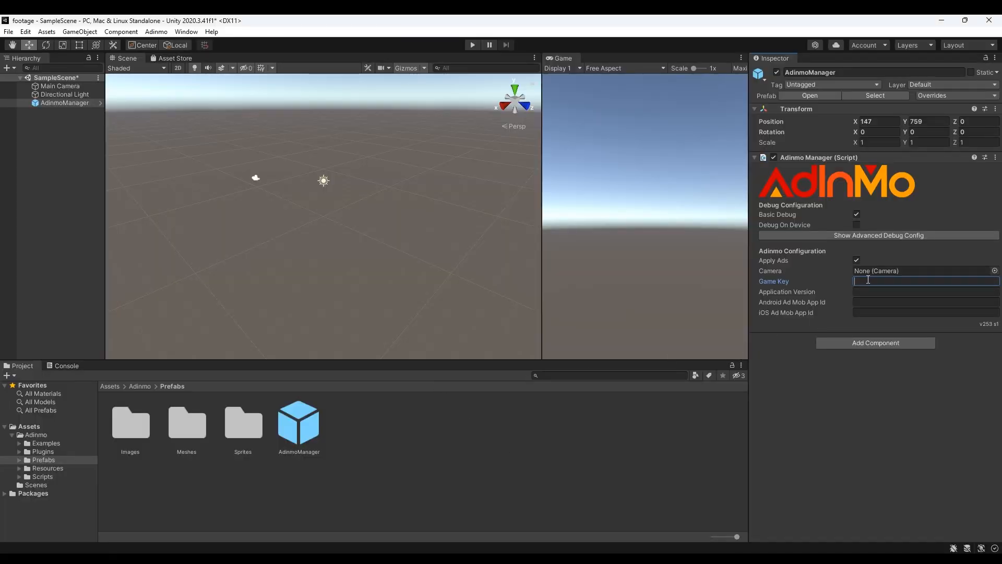
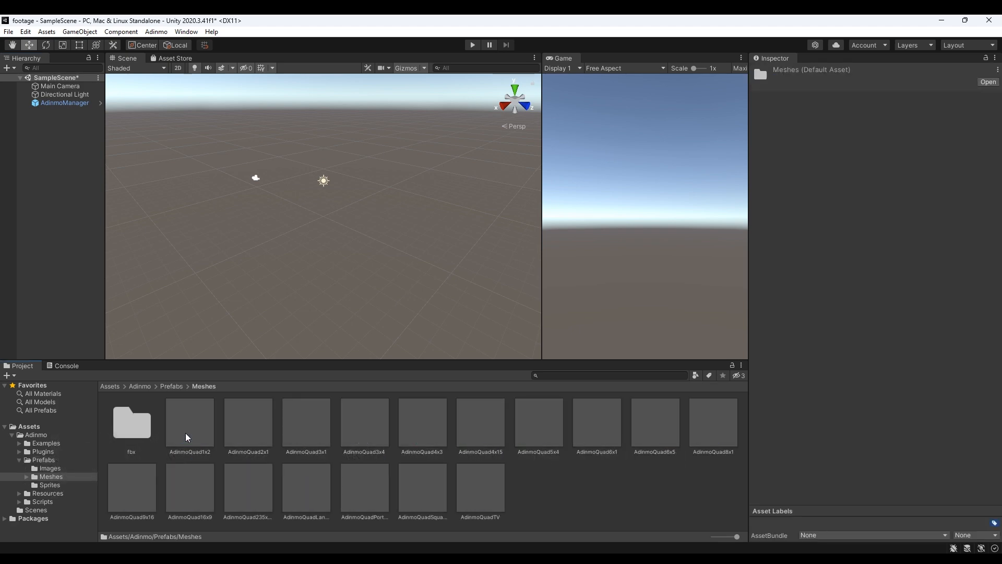
Drag the AdinmoQuadSquare prefab from Prefabs > Meshes into the Hierarchy.
{"action": "left_click", "coordinate": [422, 489]}
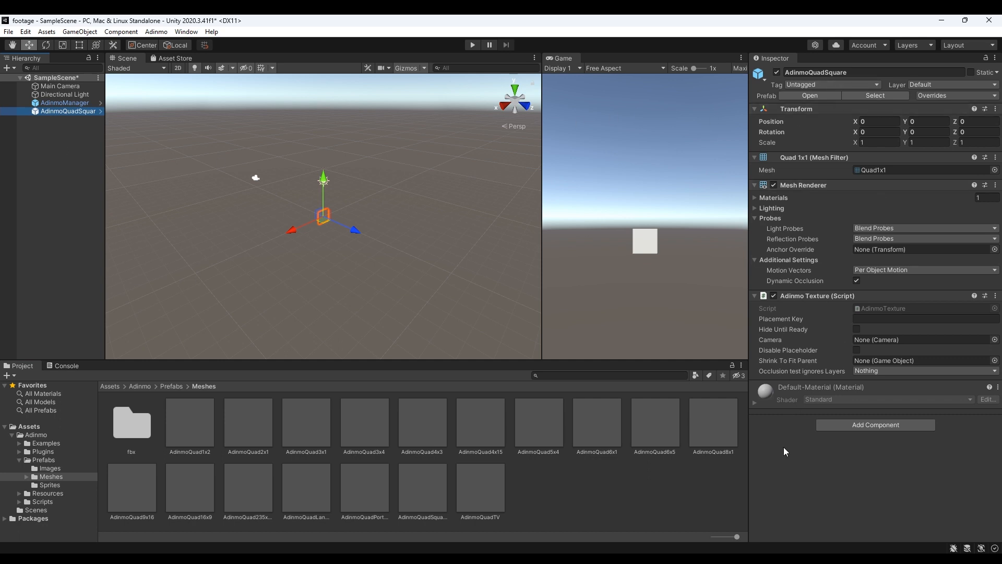
{"action": "left_click", "coordinate": [924, 319]}
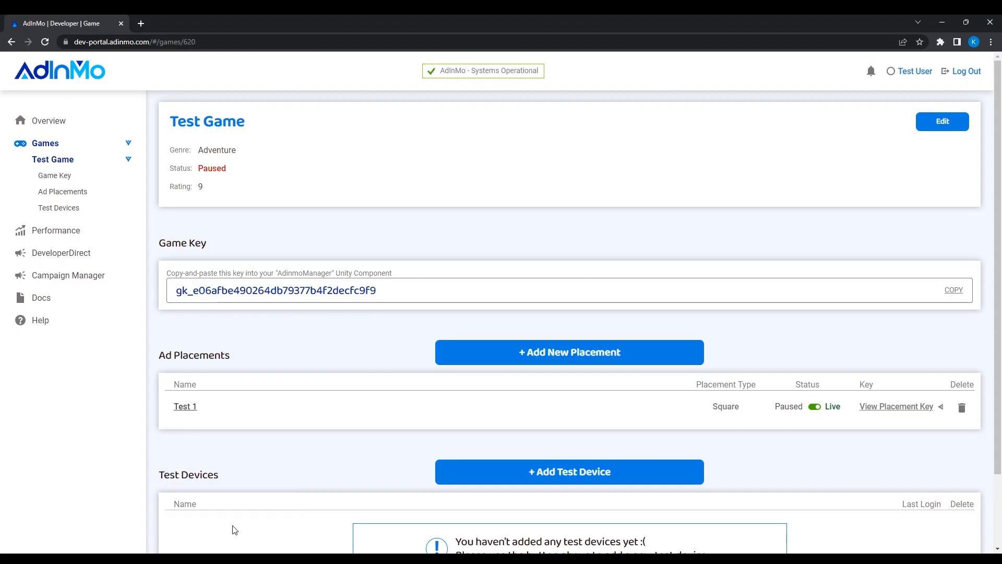
{"action": "mouse_move", "coordinate": [671, 420]}
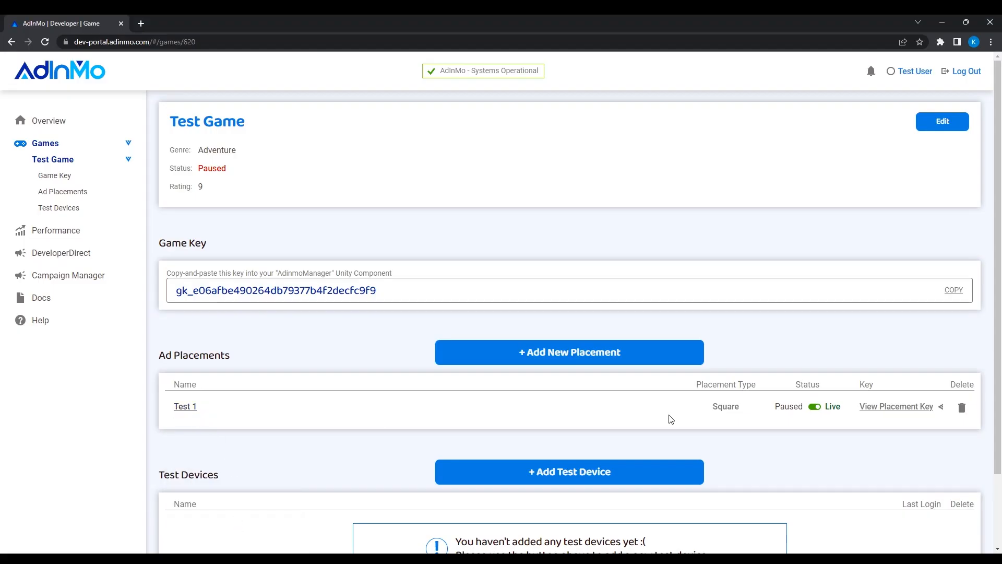
Reveal and copy the Test 1 placement key on the Test Game page.
{"action": "left_click", "coordinate": [896, 406]}
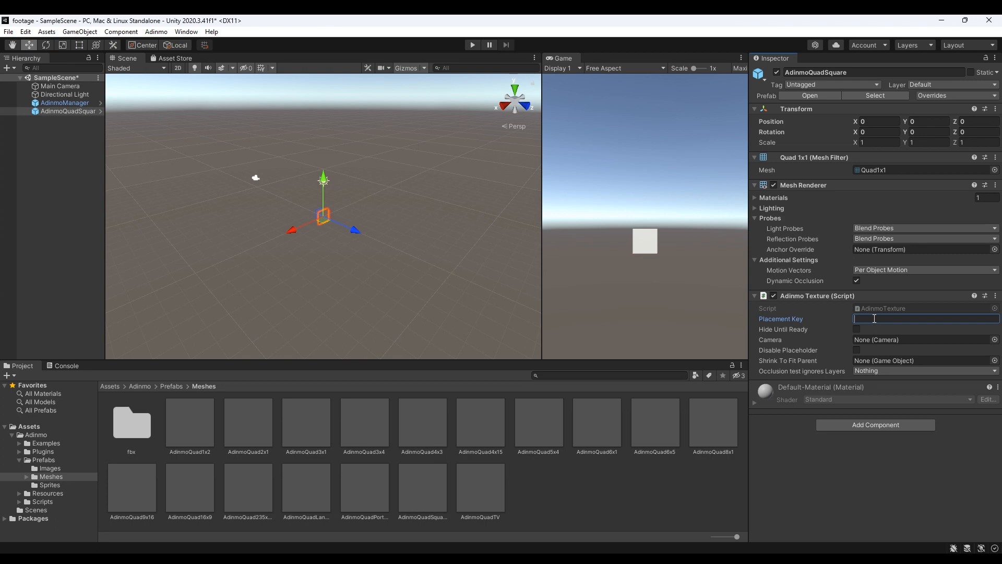
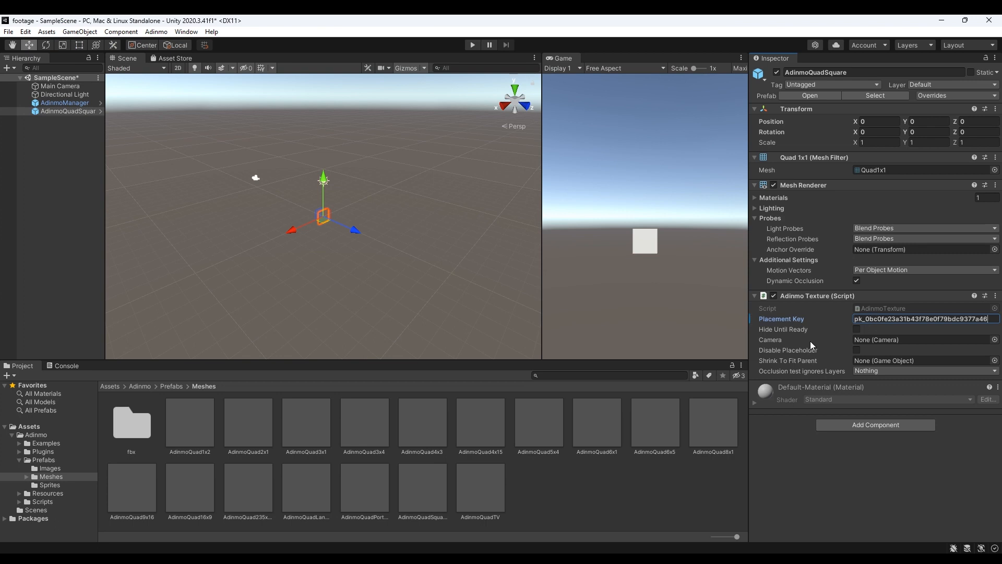
{"action": "mouse_move", "coordinate": [439, 322]}
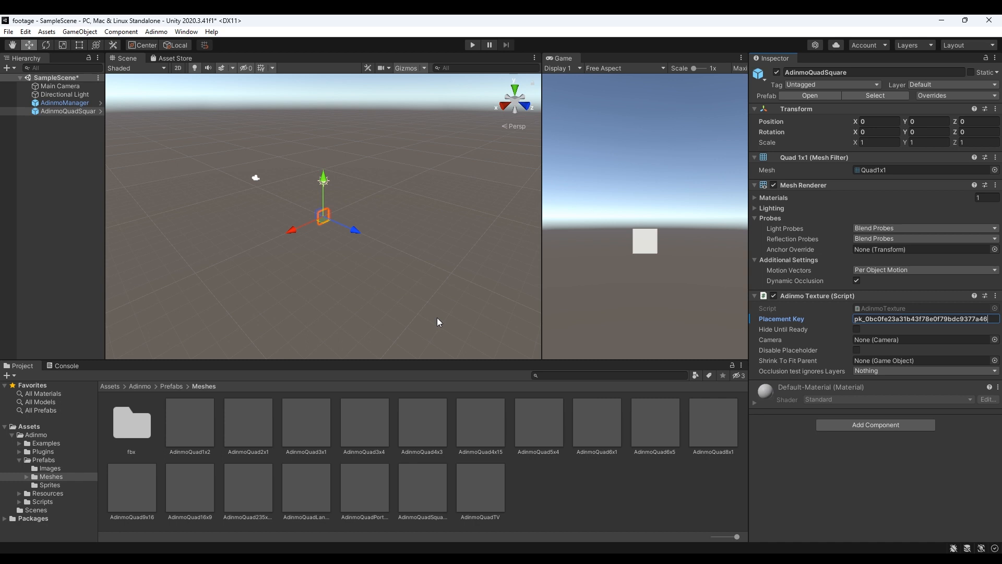
{"action": "mouse_move", "coordinate": [443, 356]}
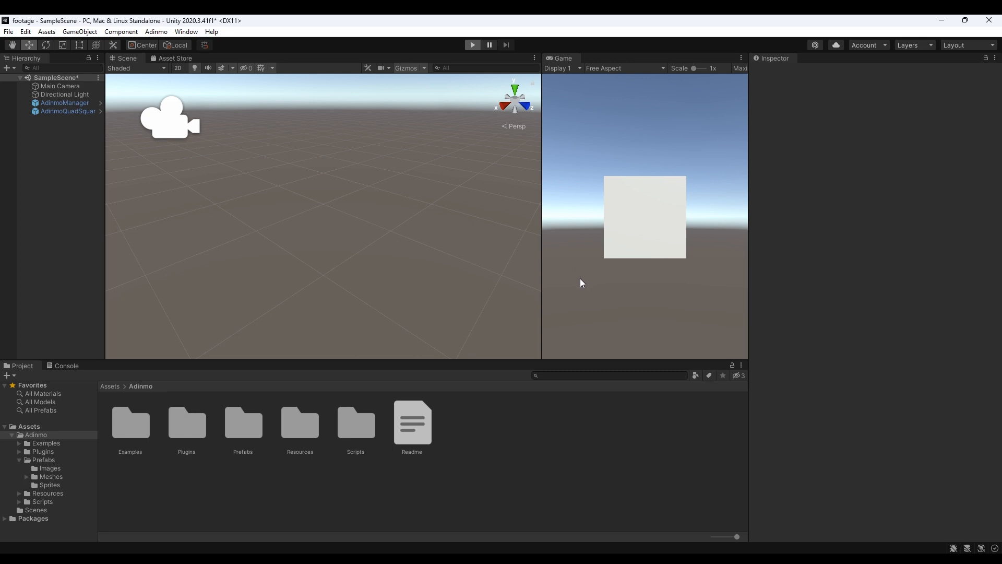
Enter Play mode so the square quad displays a live AdInMo ad.
{"action": "left_click", "coordinate": [472, 45]}
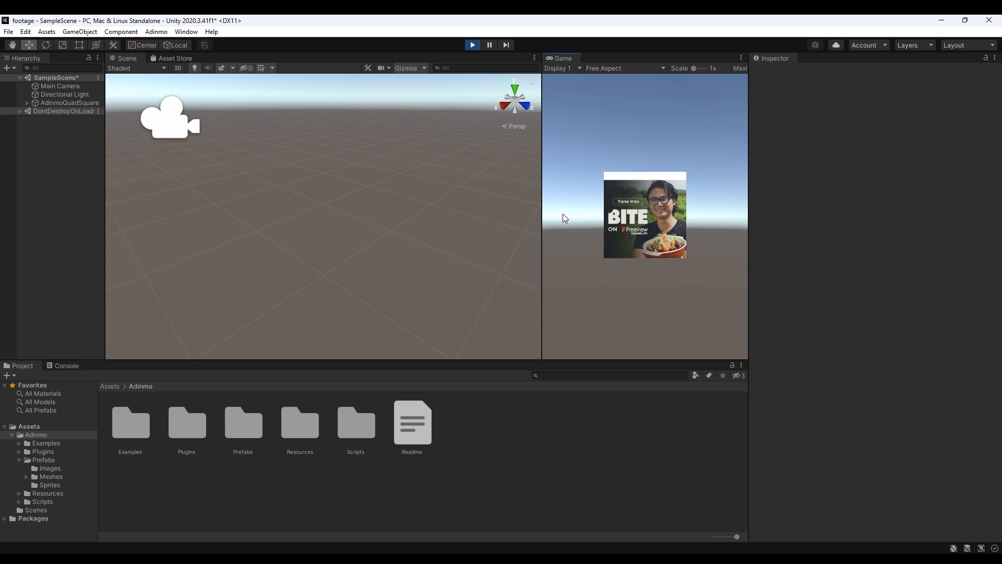
{"action": "left_click", "coordinate": [156, 31]}
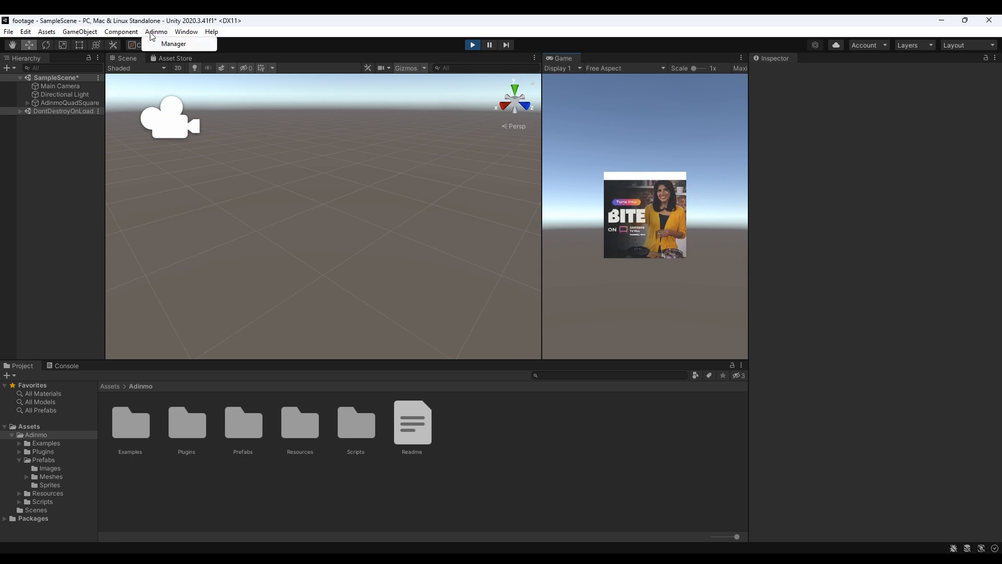
Open Adinmo > Manager, enable Show Advanced Debug Config, and inspect the placements list.
{"action": "left_click", "coordinate": [172, 43]}
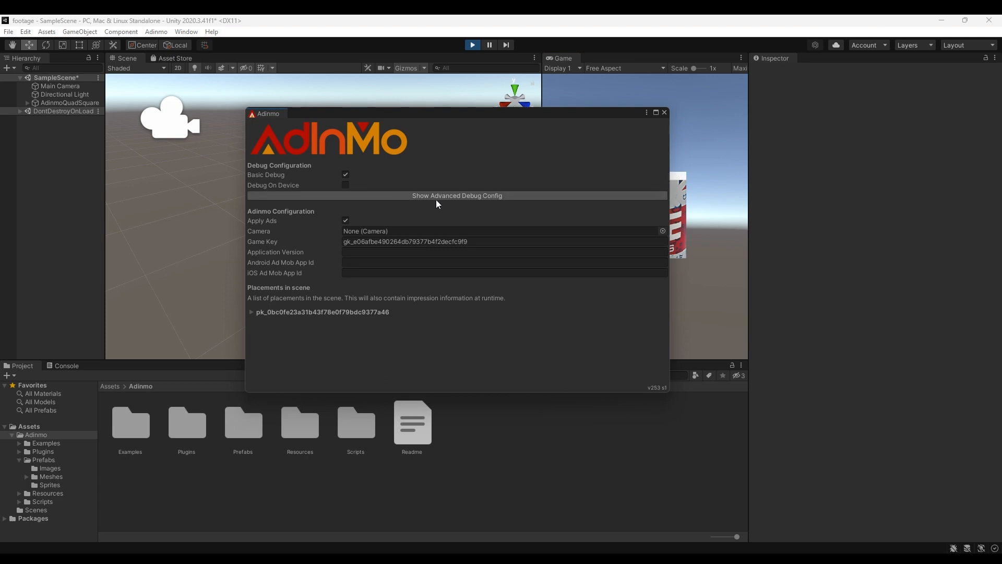
{"action": "left_click", "coordinate": [456, 195]}
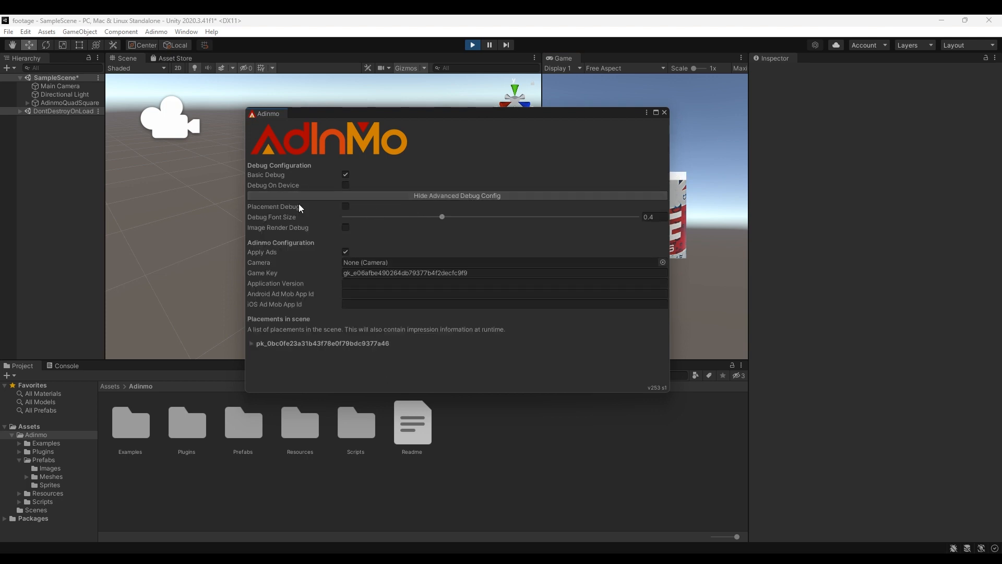
{"action": "left_click", "coordinate": [345, 206]}
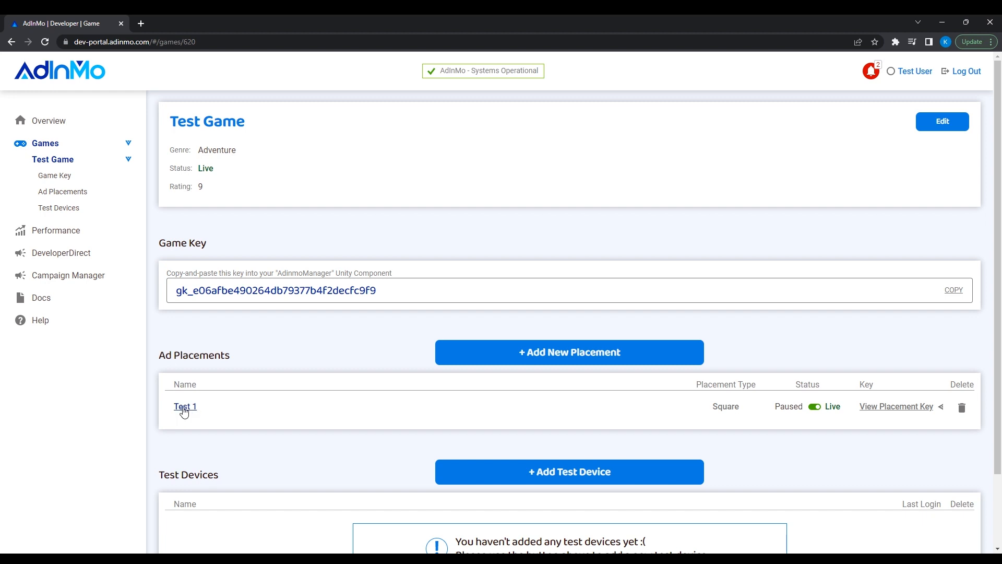
Open the Test 1 placement from the Ad Placements list for editing.
{"action": "left_click", "coordinate": [185, 406]}
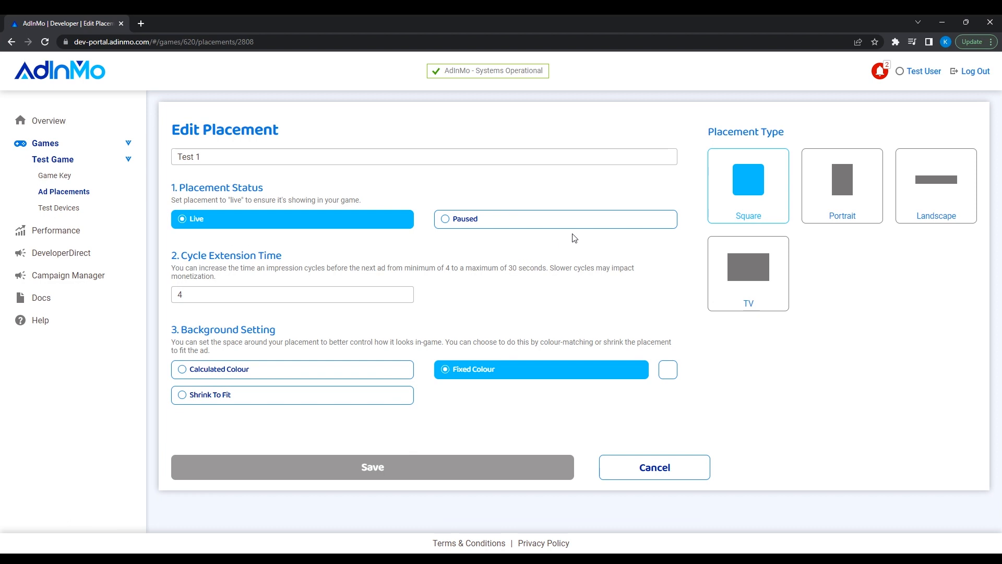
{"action": "mouse_move", "coordinate": [695, 238]}
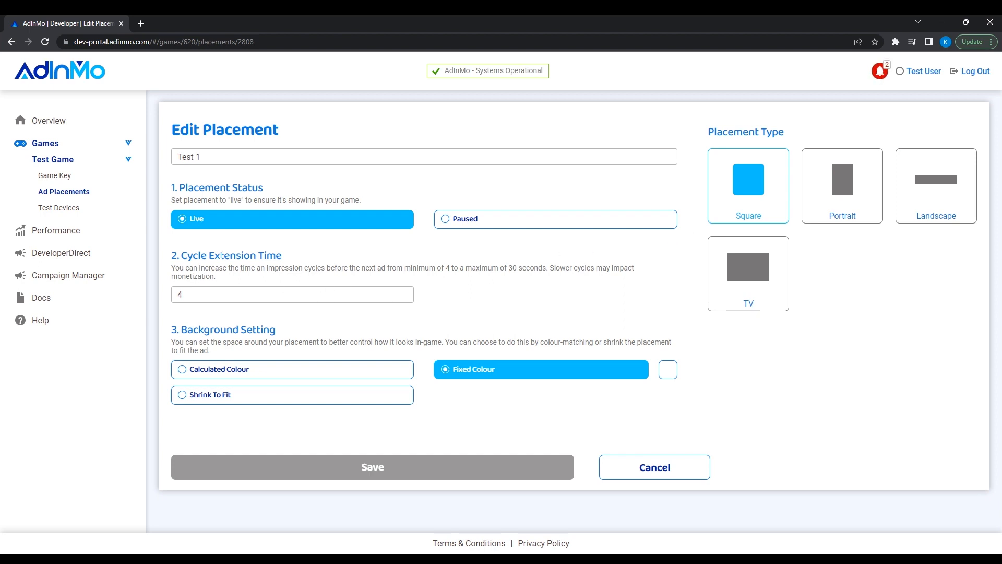
{"action": "mouse_move", "coordinate": [442, 291]}
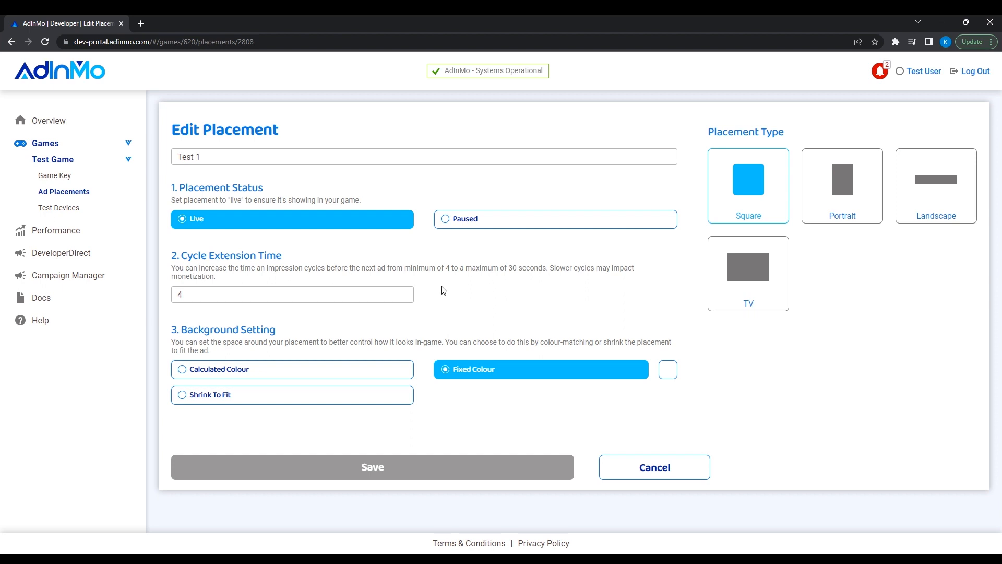
{"action": "mouse_move", "coordinate": [444, 293]}
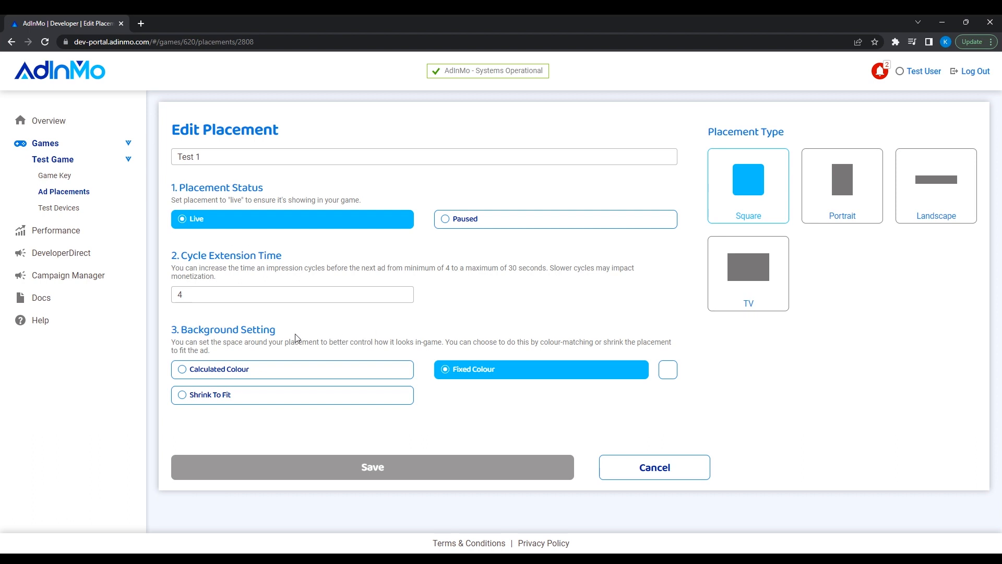
{"action": "mouse_move", "coordinate": [296, 338]}
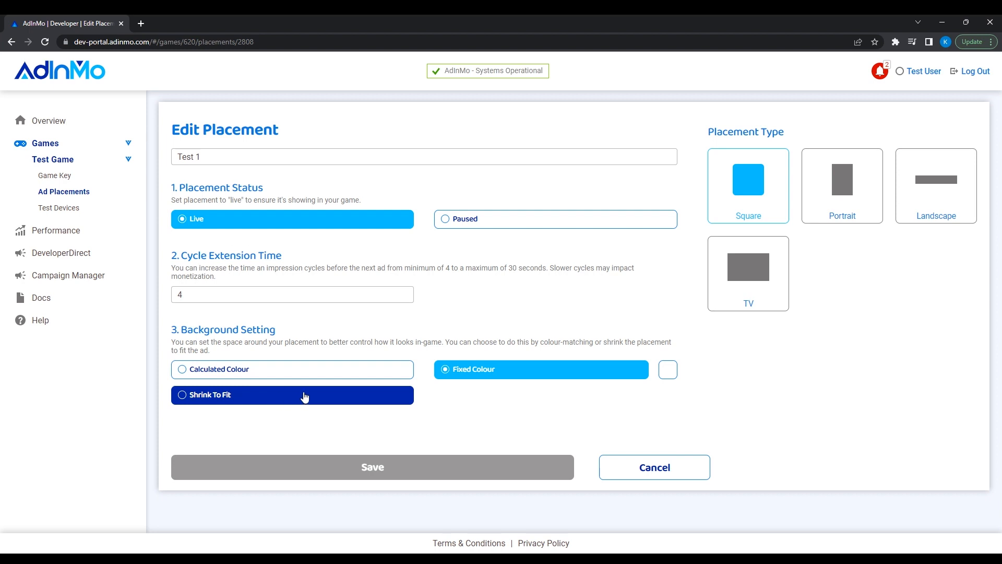
{"action": "left_click", "coordinate": [540, 369]}
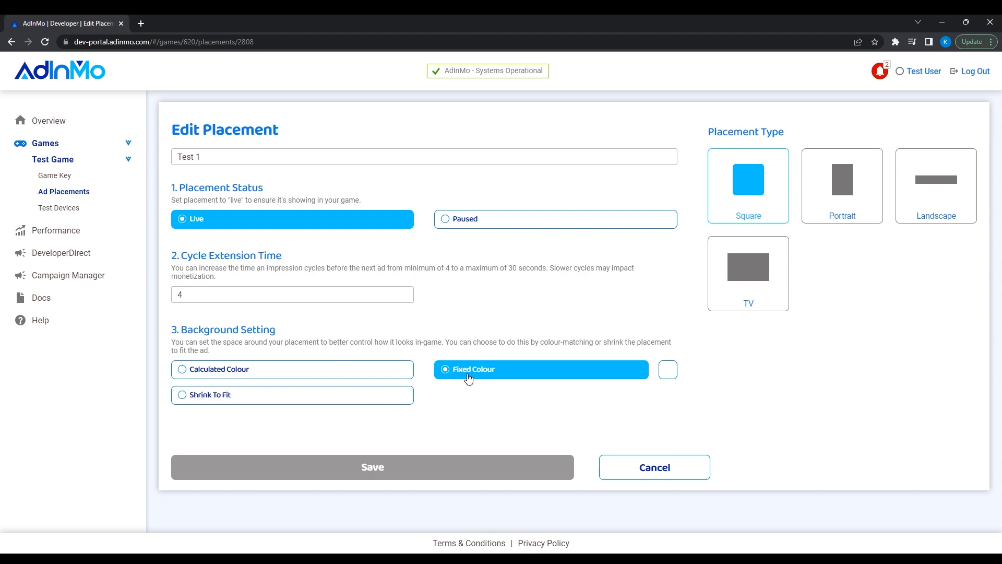
{"action": "mouse_move", "coordinate": [445, 401]}
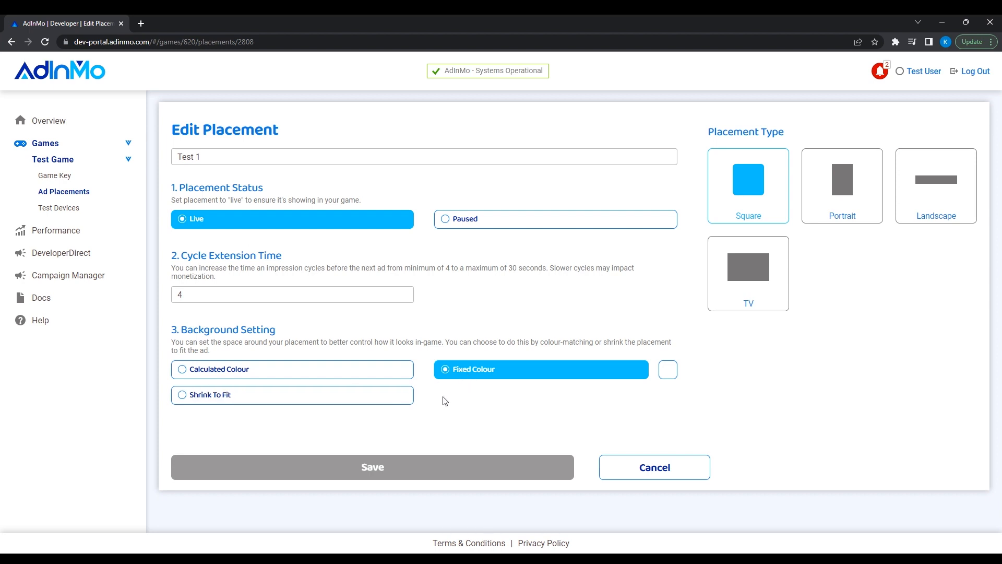